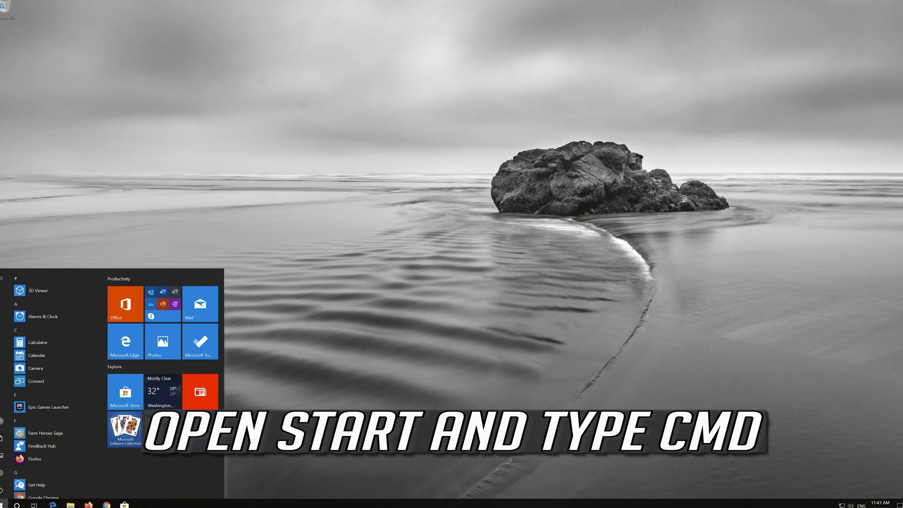
Launch Command Prompt as administrator from a Start search for cmd, approving the UAC prompt
{"action": "type", "text": "cmd"}
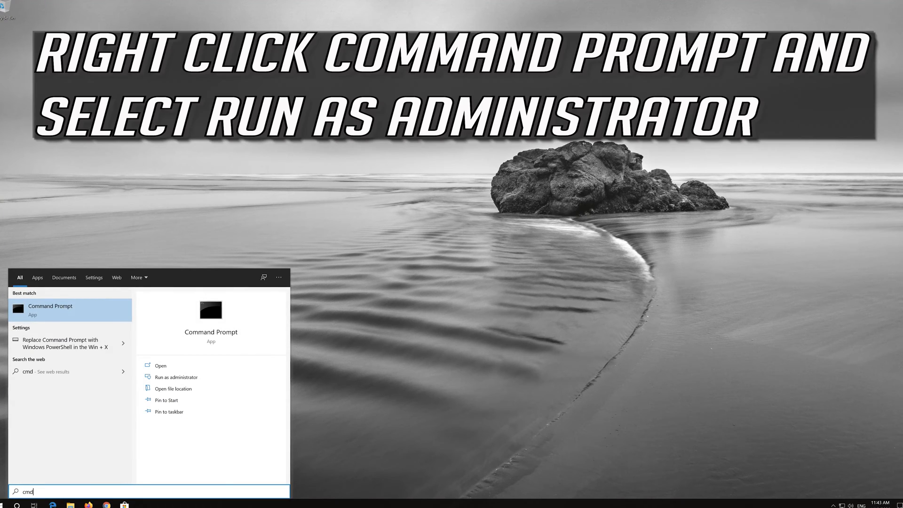
{"action": "mouse_move", "coordinate": [66, 316]}
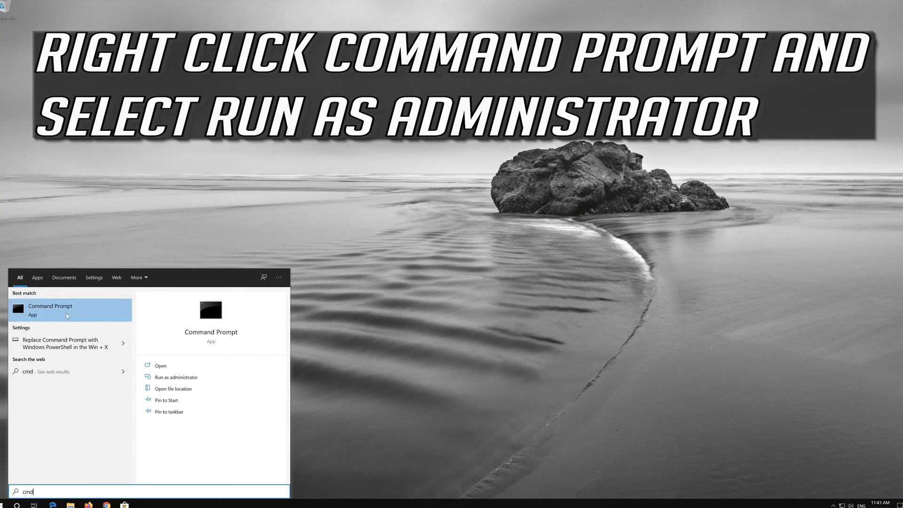
{"action": "right_click", "coordinate": [63, 309]}
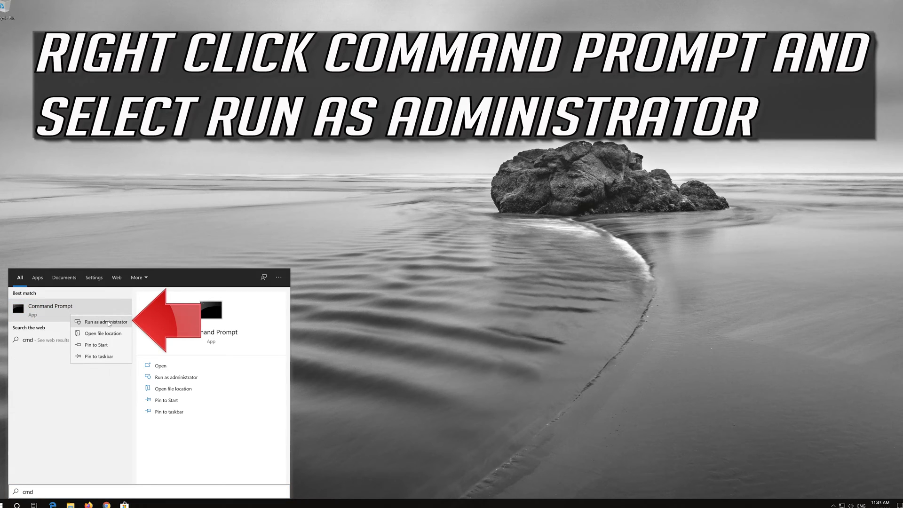
{"action": "left_click", "coordinate": [104, 322]}
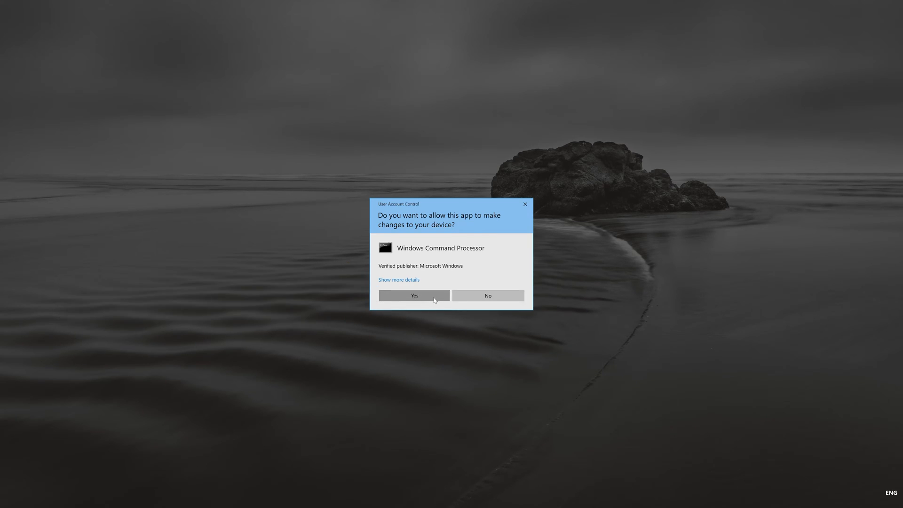
{"action": "left_click", "coordinate": [414, 295]}
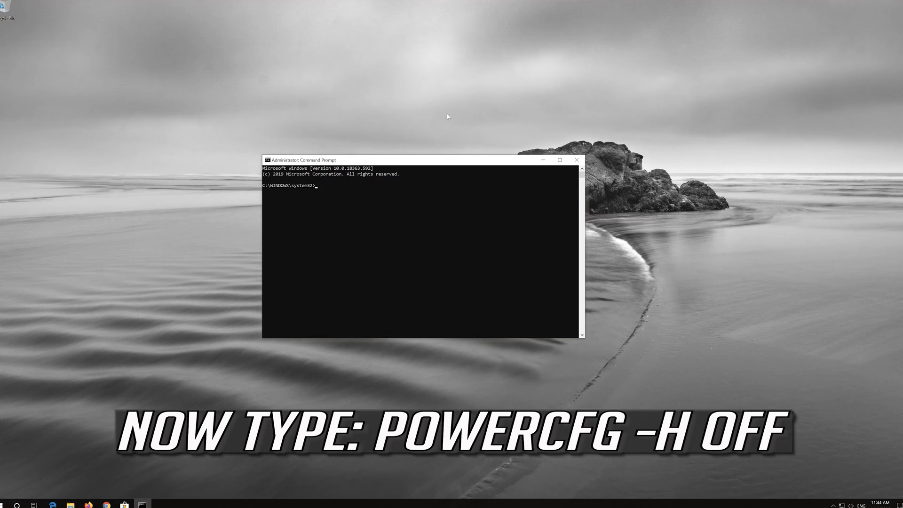
Run powercfg -h off to disable hibernation, then exit the Command Prompt
{"action": "type", "text": "po"}
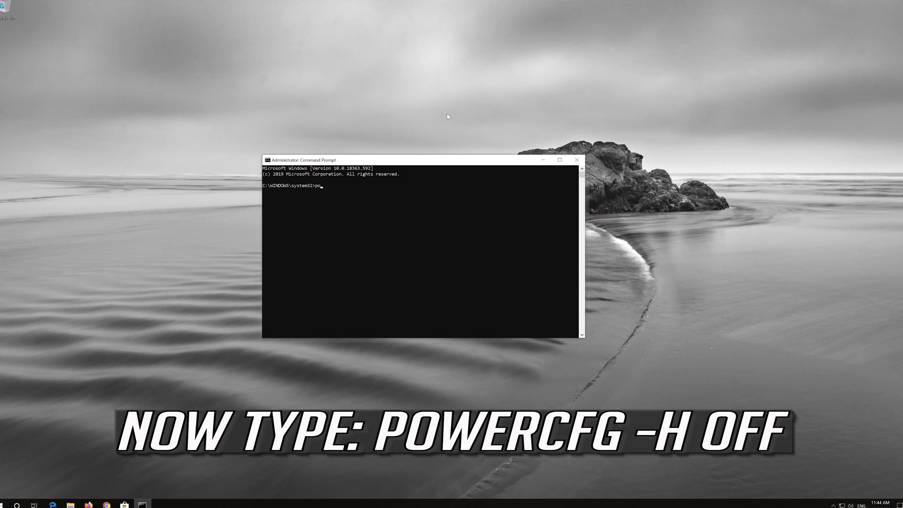
{"action": "type", "text": "wer"}
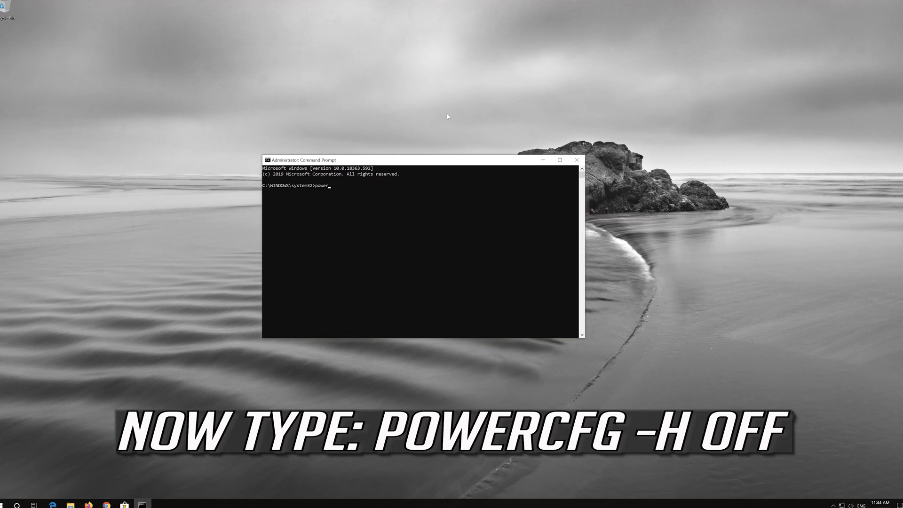
{"action": "type", "text": "cfg -h"}
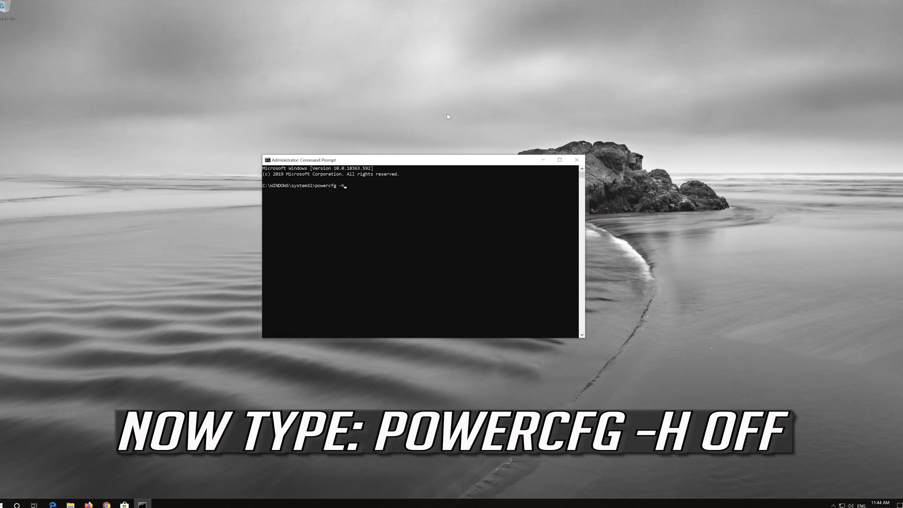
{"action": "type", "text": "o"}
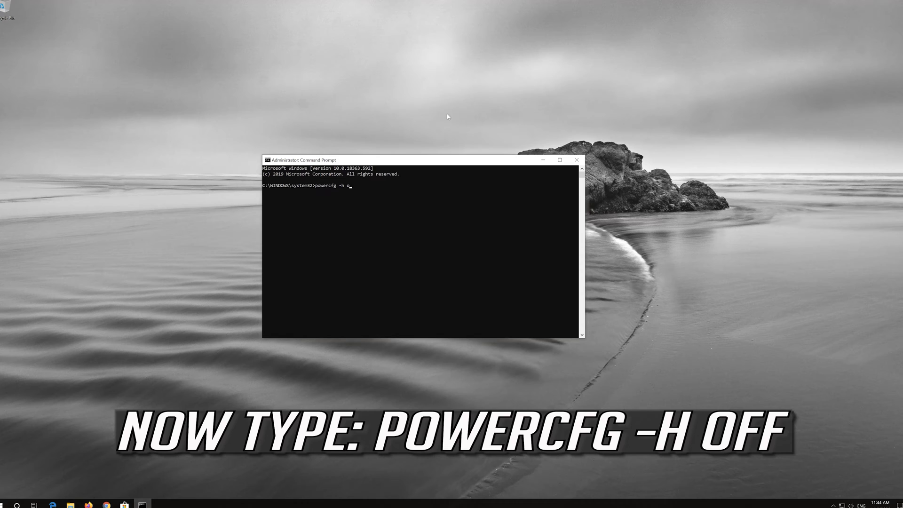
{"action": "type", "text": "ff"}
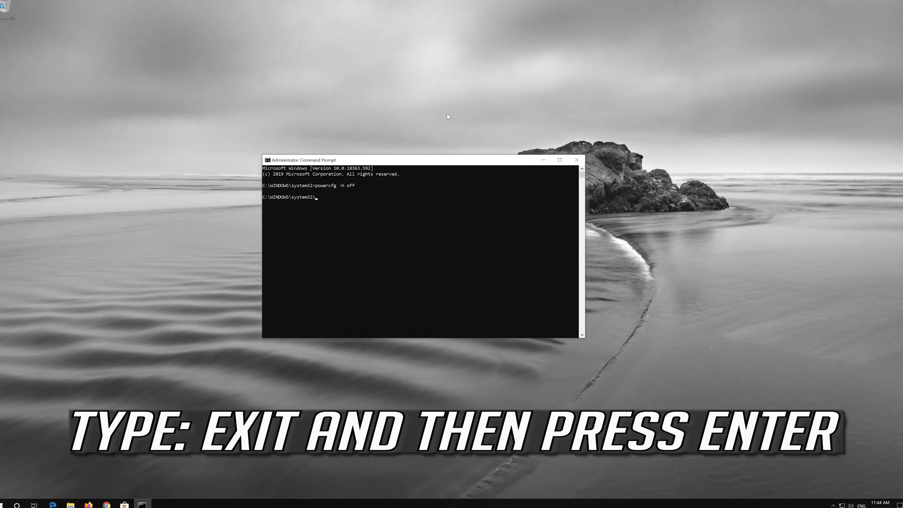
{"action": "type", "text": "exi"}
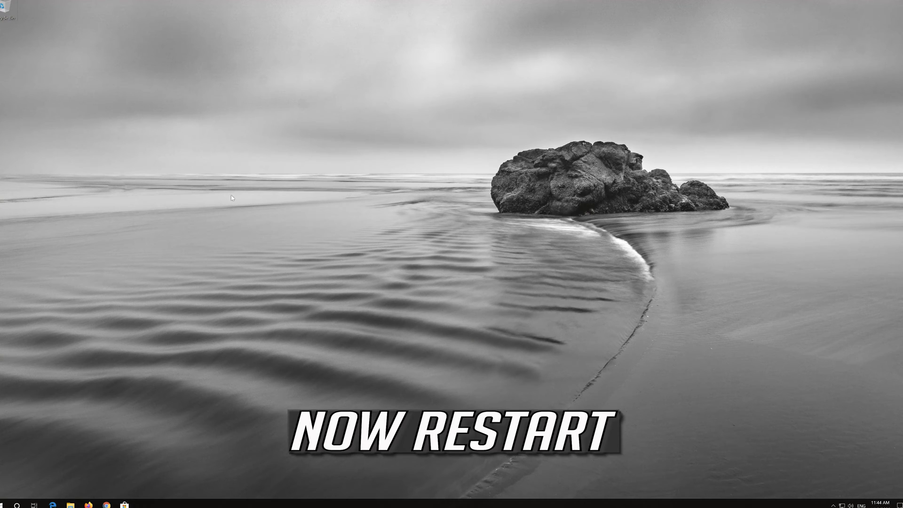
Restart the PC from the Start menu's Power options and reopen Start afterwards
{"action": "left_click", "coordinate": [8, 505]}
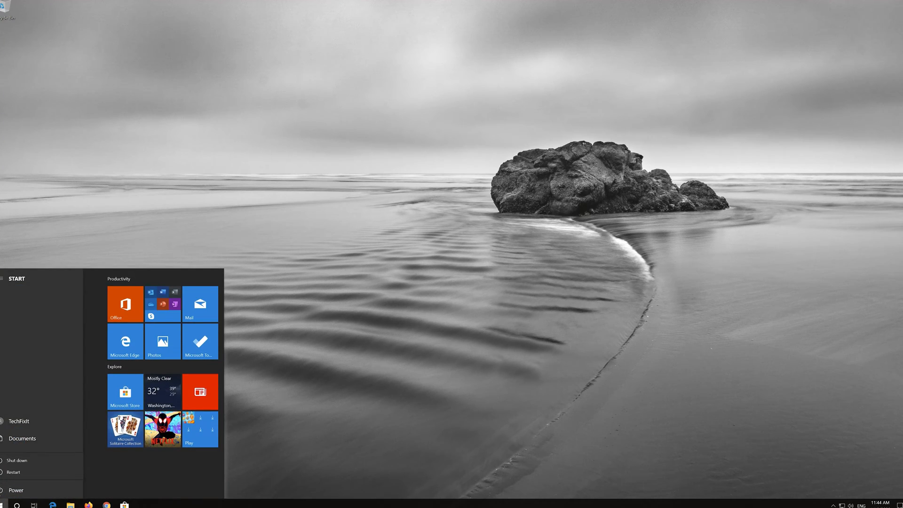
{"action": "left_click", "coordinate": [12, 472]}
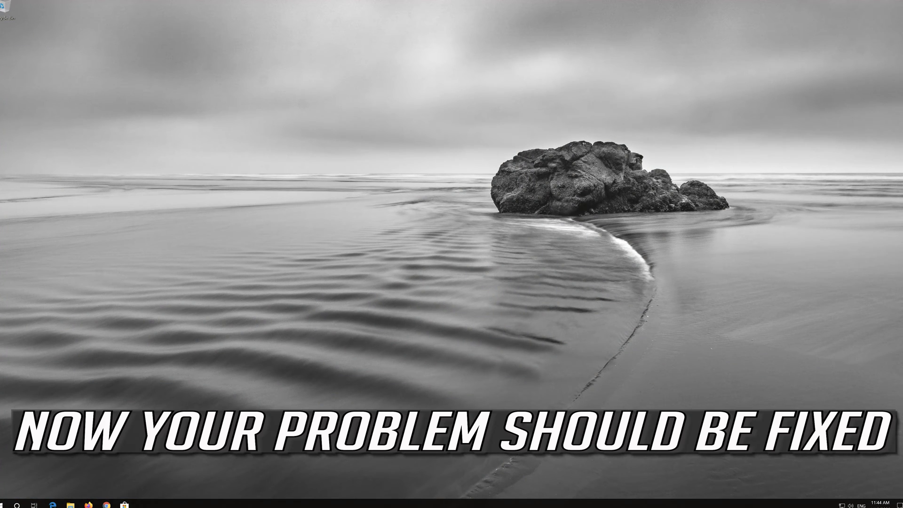
{"action": "left_click", "coordinate": [5, 506]}
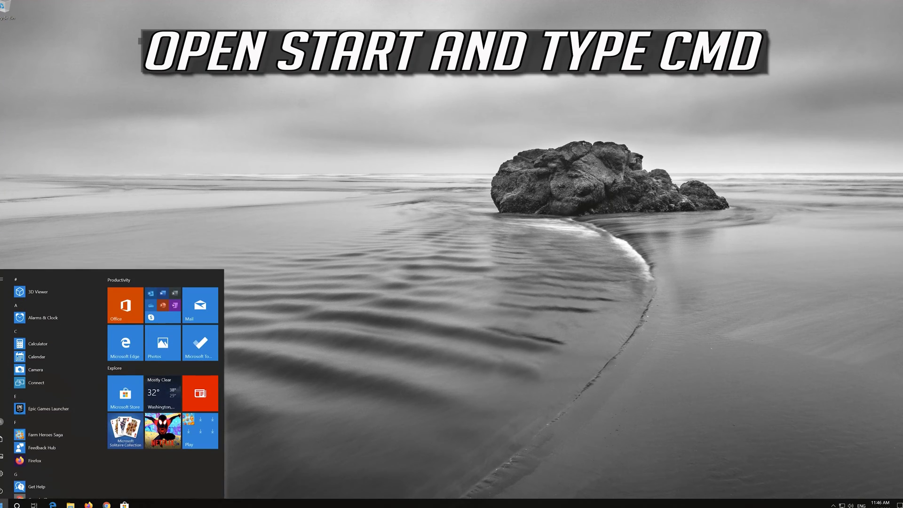
Search Start for cmd to launch a new administrator Command Prompt
{"action": "type", "text": "cmd"}
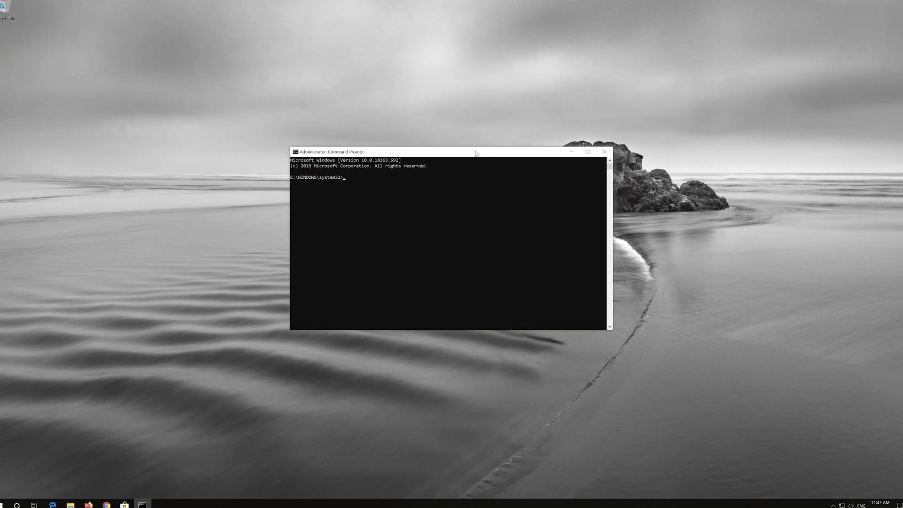
Enter the powercfg -h on command to switch hibernation back on
{"action": "type", "text": "powe"}
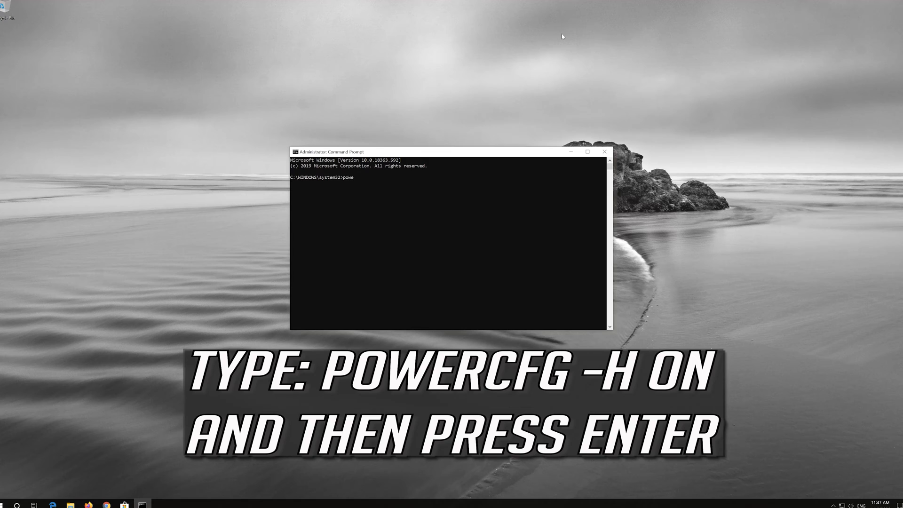
{"action": "type", "text": "rcfg"}
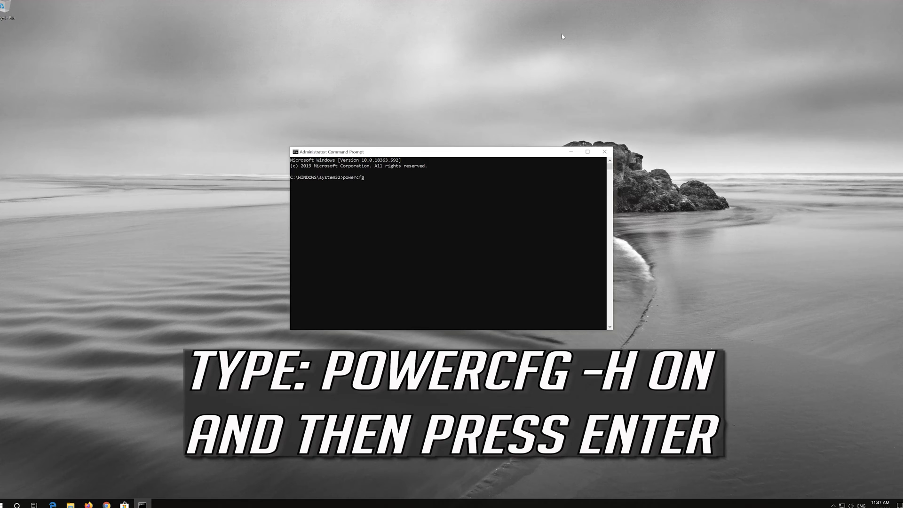
{"action": "type", "text": "-"}
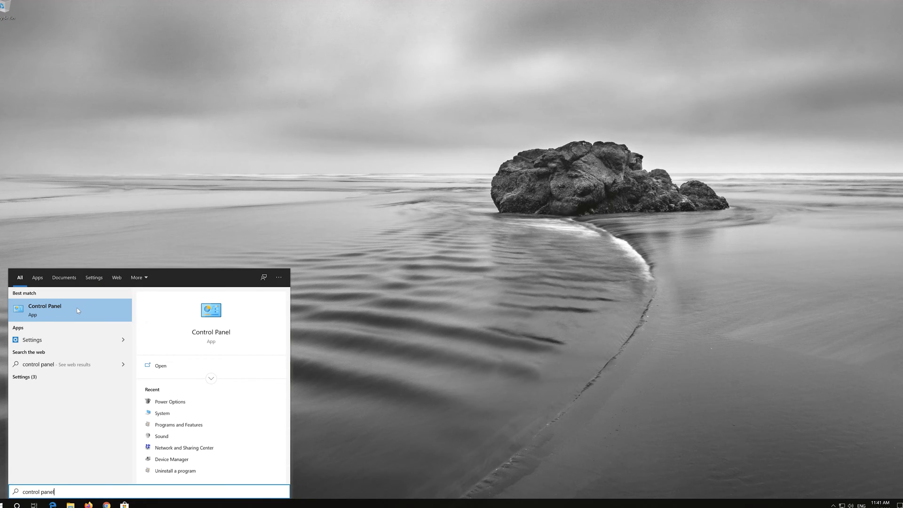
Launch Control Panel from the search result and go to Hardware and Sound
{"action": "left_click", "coordinate": [69, 309]}
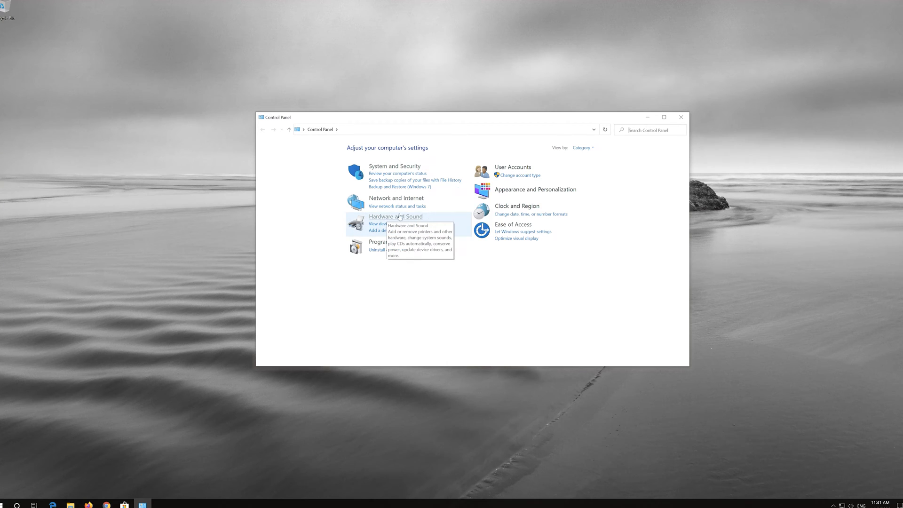
{"action": "mouse_move", "coordinate": [402, 218]}
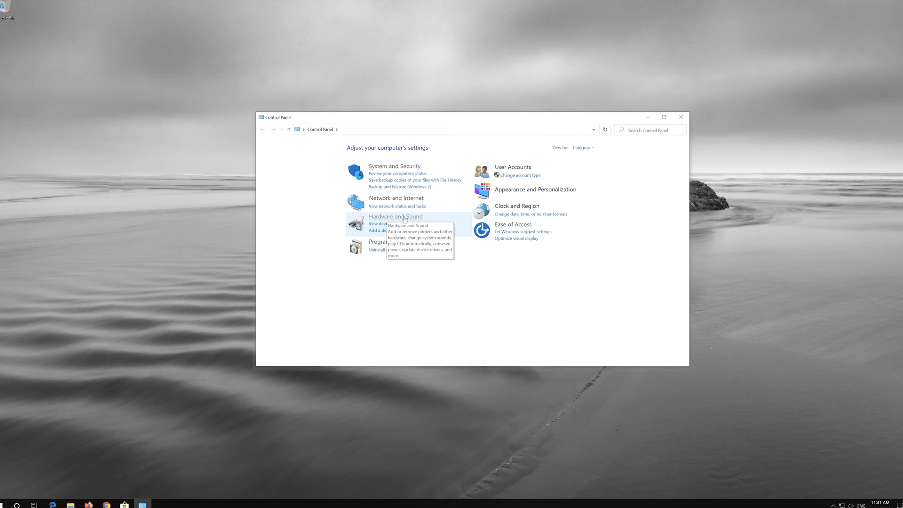
{"action": "left_click", "coordinate": [395, 217]}
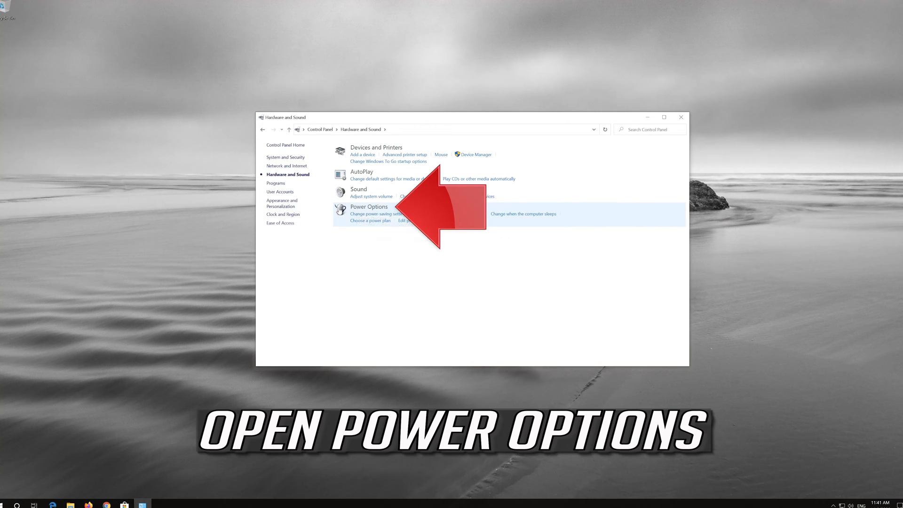
{"action": "mouse_move", "coordinate": [368, 206]}
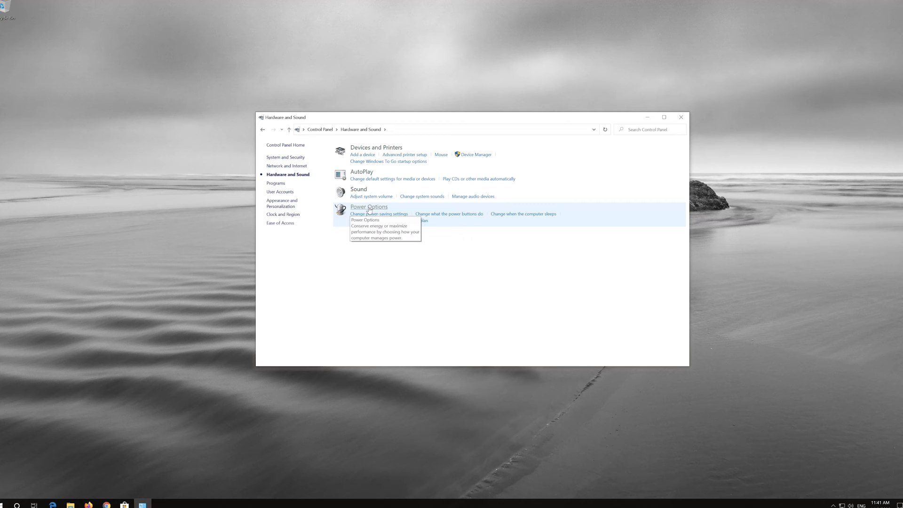
Reach the advanced power settings of the active Balanced plan via Power Options
{"action": "left_click", "coordinate": [369, 206]}
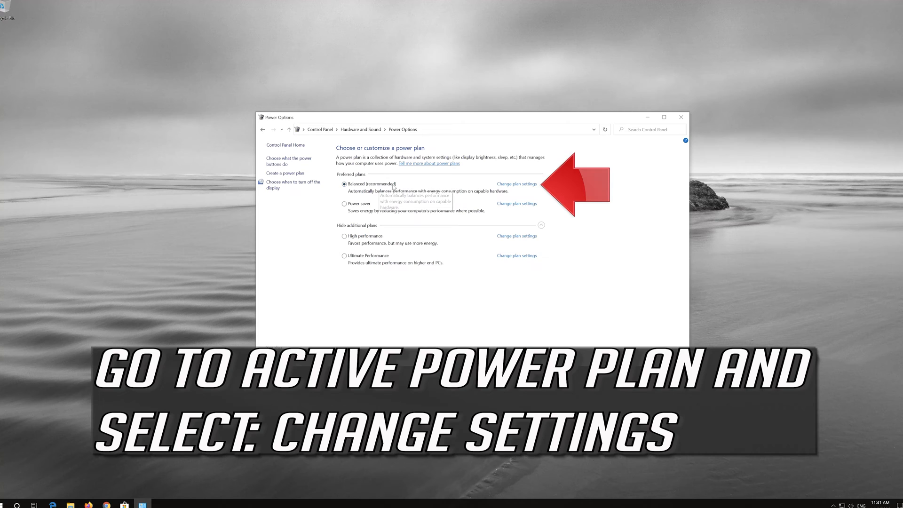
{"action": "mouse_move", "coordinate": [512, 187]}
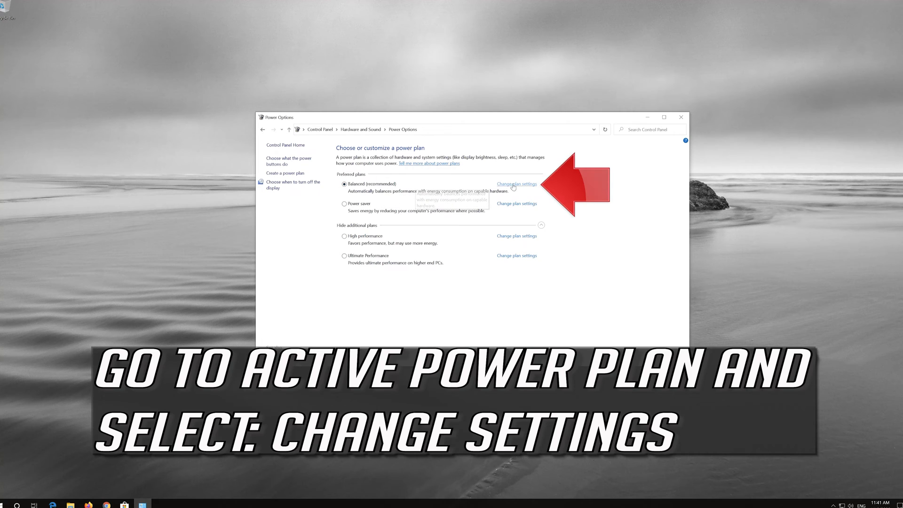
{"action": "left_click", "coordinate": [515, 183]}
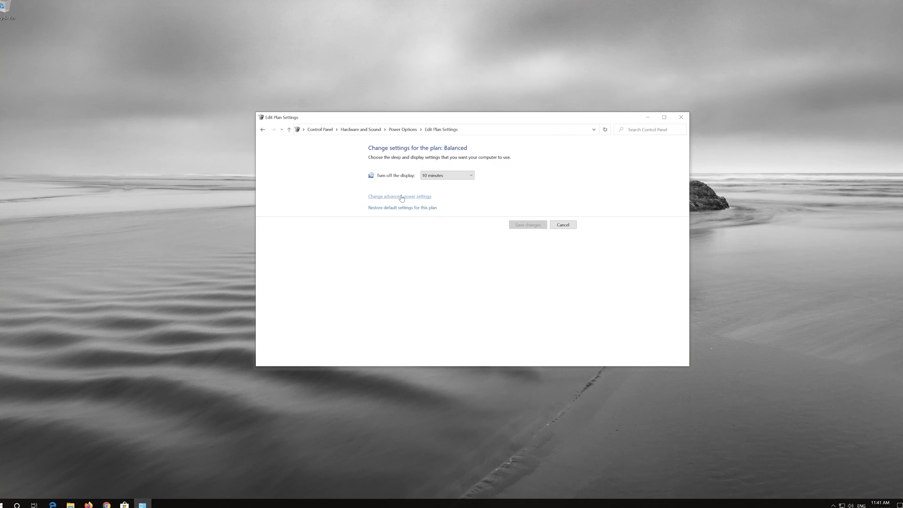
{"action": "left_click", "coordinate": [399, 197]}
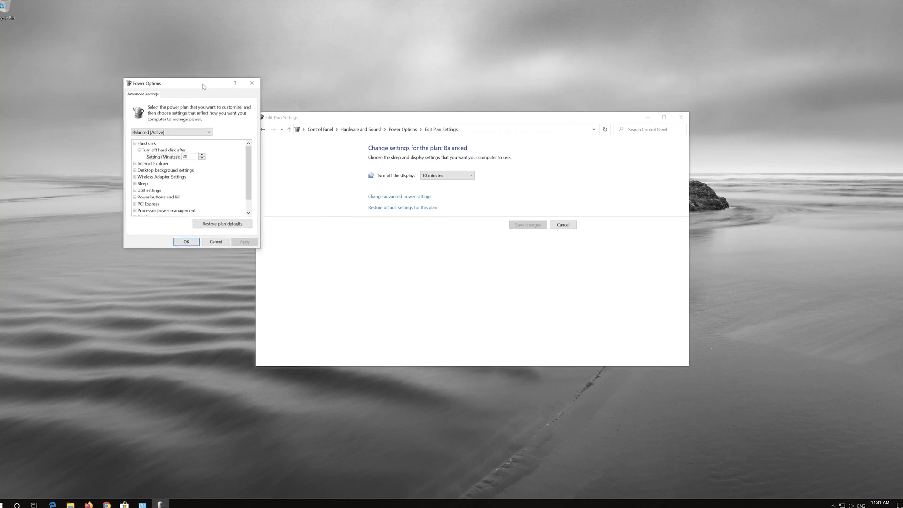
{"action": "left_click_drag", "start_coordinate": [167, 83], "coordinate": [397, 139]}
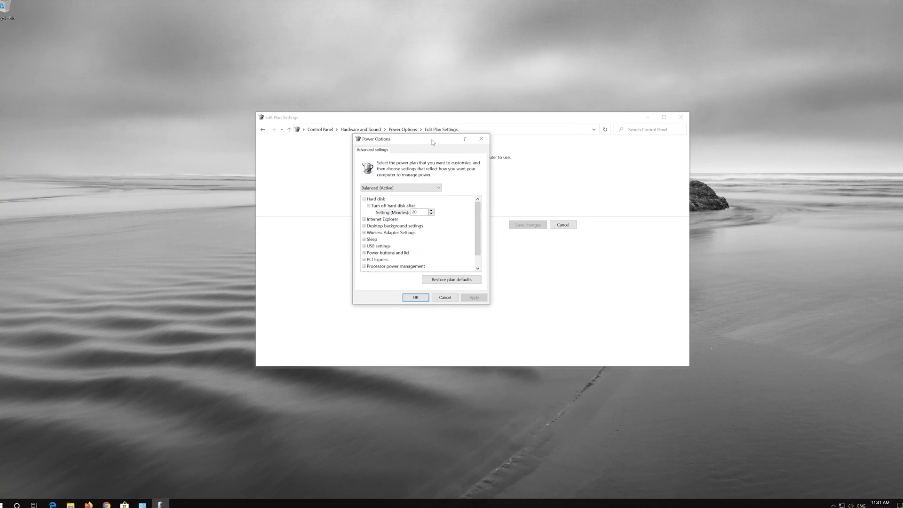
{"action": "mouse_move", "coordinate": [482, 242]}
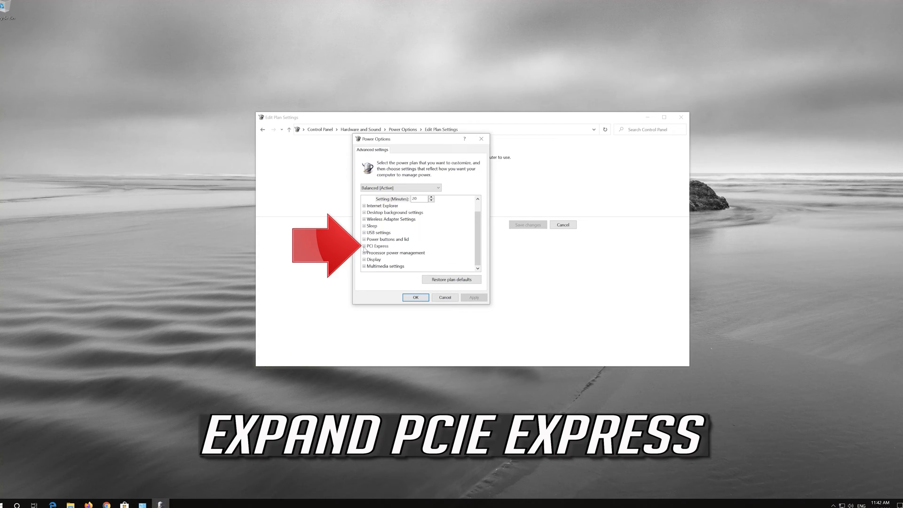
Set PCI Express Link State Power Management to Off, apply and confirm
{"action": "left_click", "coordinate": [364, 246]}
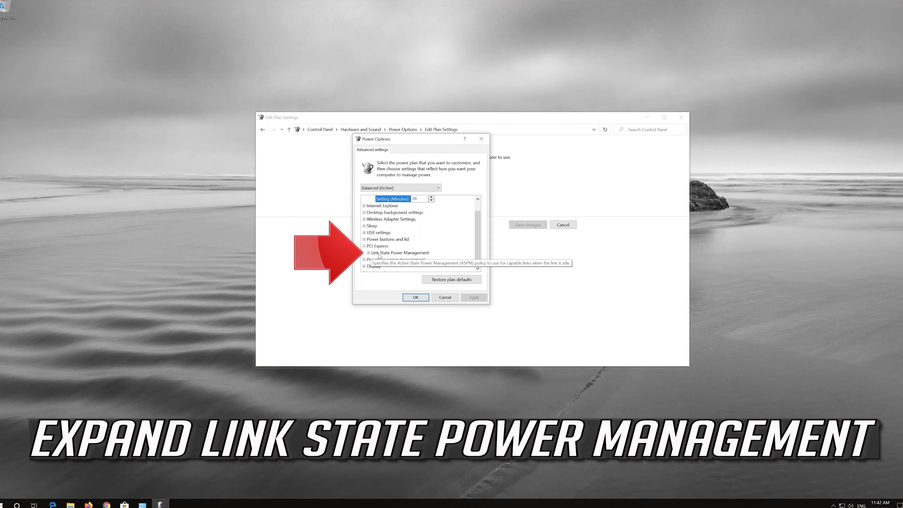
{"action": "left_click", "coordinate": [399, 252]}
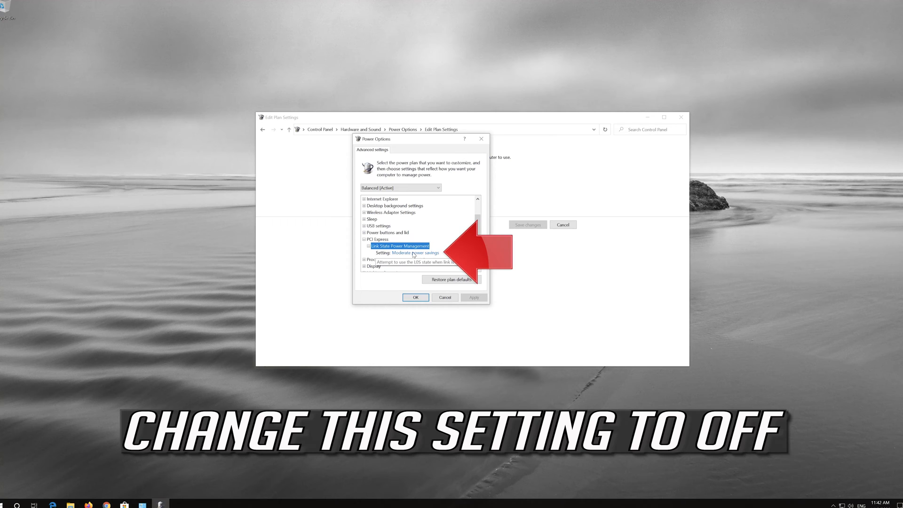
{"action": "left_click", "coordinate": [414, 252]}
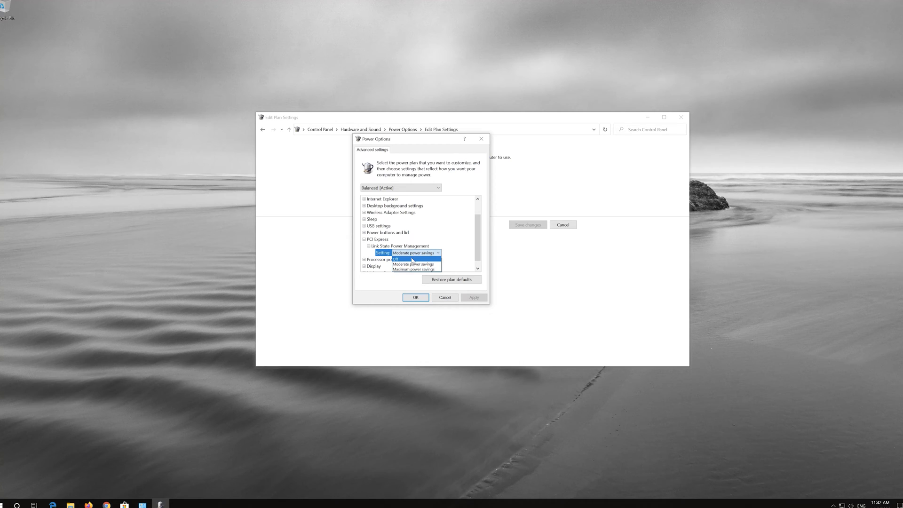
{"action": "left_click", "coordinate": [396, 258]}
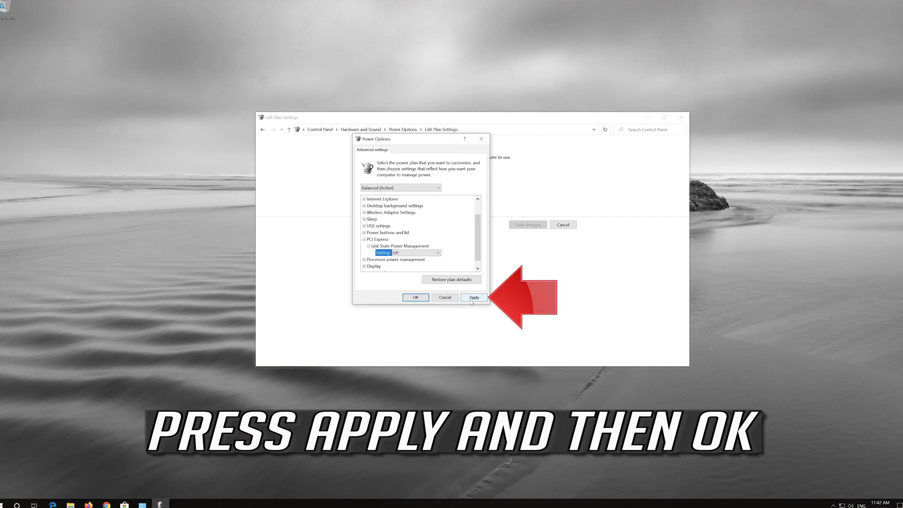
{"action": "left_click", "coordinate": [473, 298]}
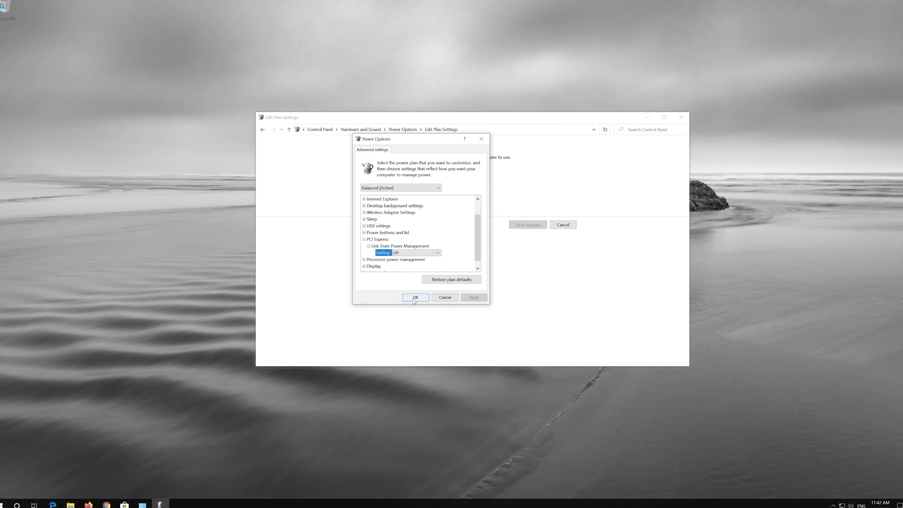
{"action": "left_click", "coordinate": [415, 298]}
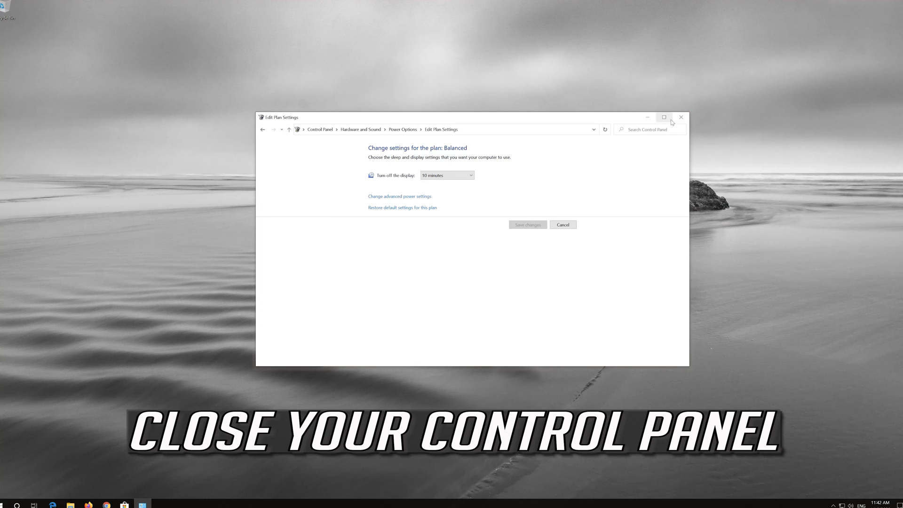
Close the Edit Plan Settings window and restart the PC from Start
{"action": "left_click", "coordinate": [681, 117]}
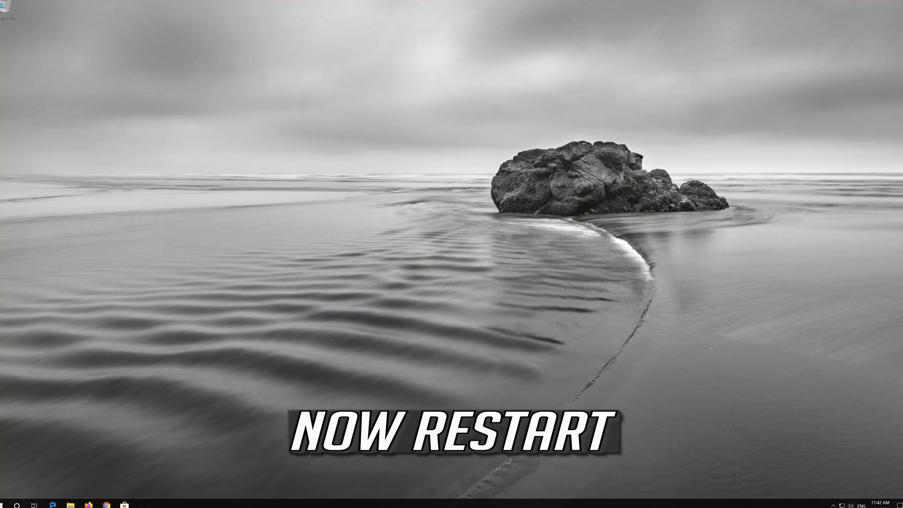
{"action": "left_click", "coordinate": [6, 504]}
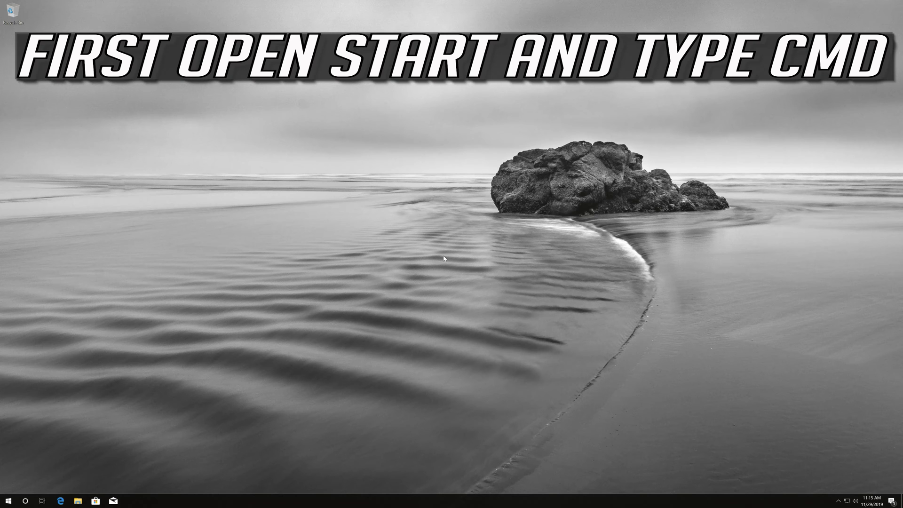
Launch Command Prompt as administrator from a cmd Start search, approving UAC
{"action": "left_click", "coordinate": [7, 499]}
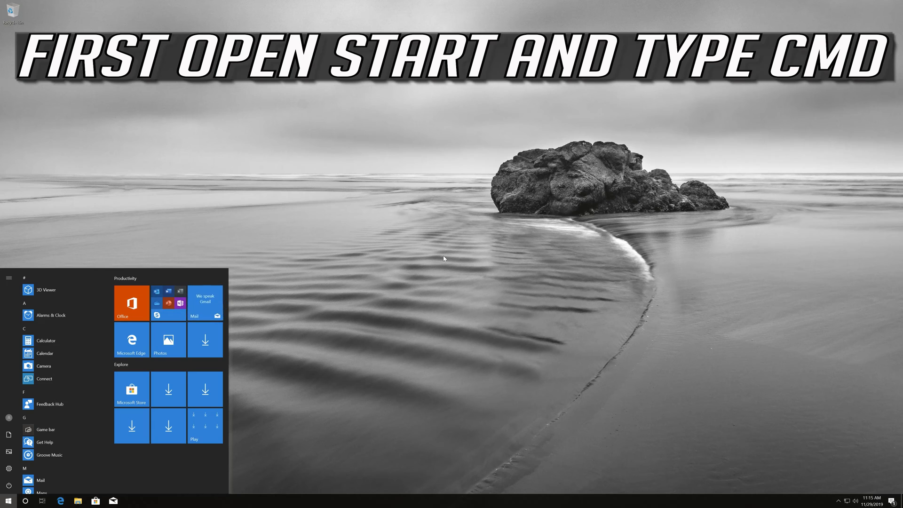
{"action": "type", "text": "cmd"}
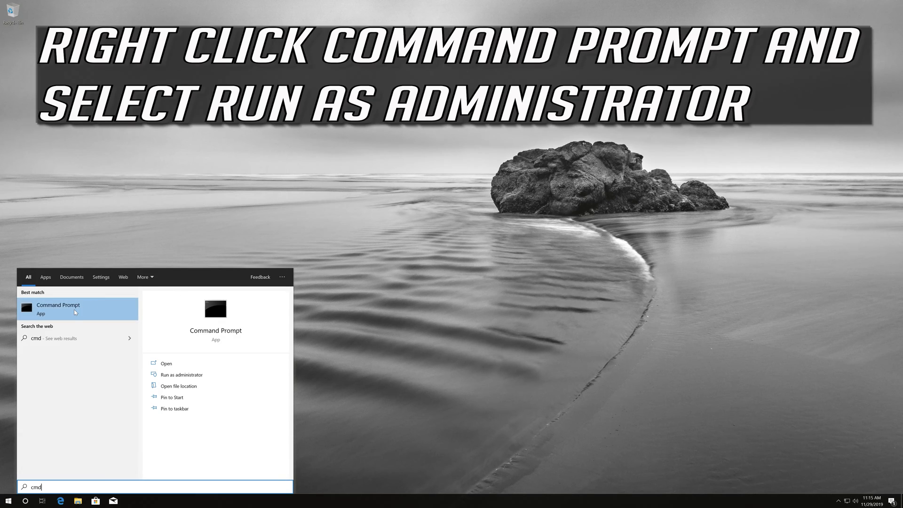
{"action": "right_click", "coordinate": [57, 308]}
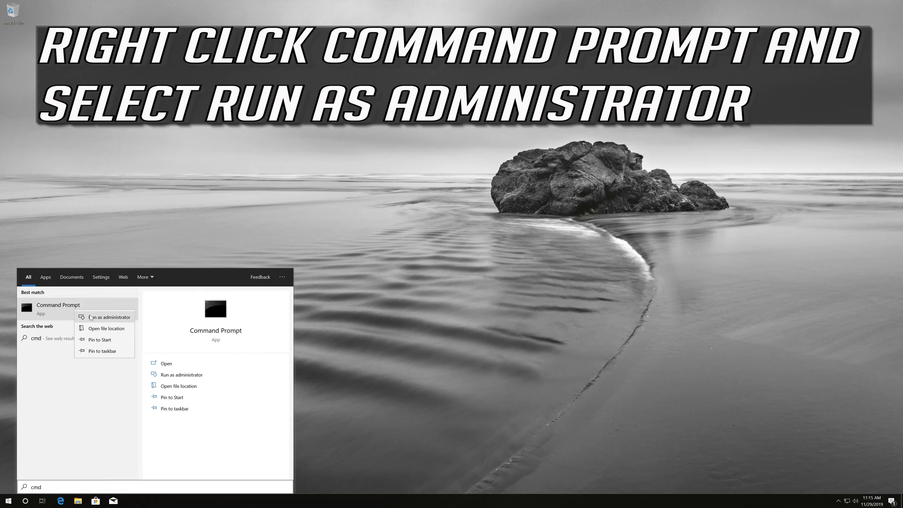
{"action": "mouse_move", "coordinate": [112, 317]}
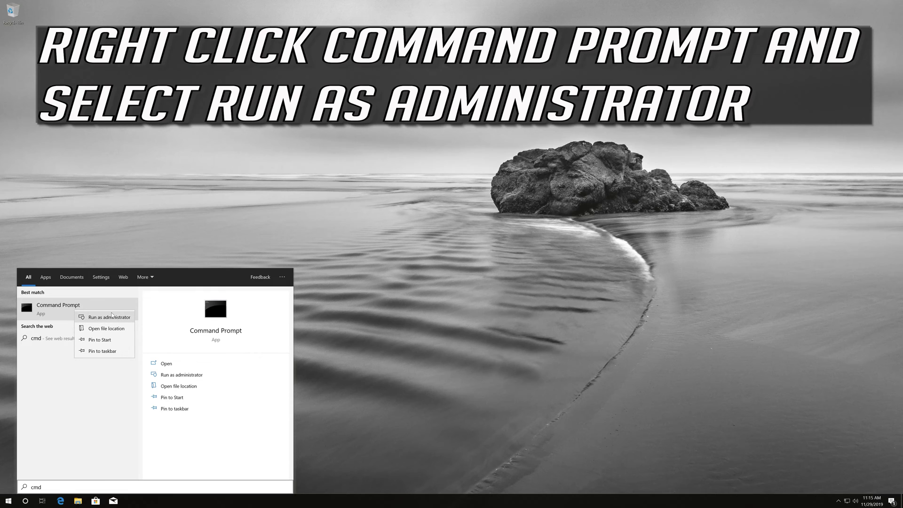
{"action": "left_click", "coordinate": [107, 317]}
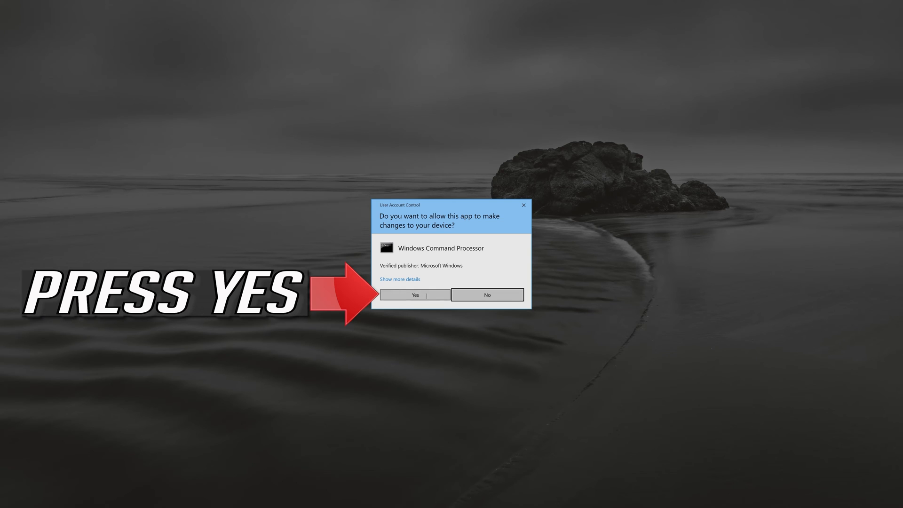
{"action": "left_click", "coordinate": [415, 295]}
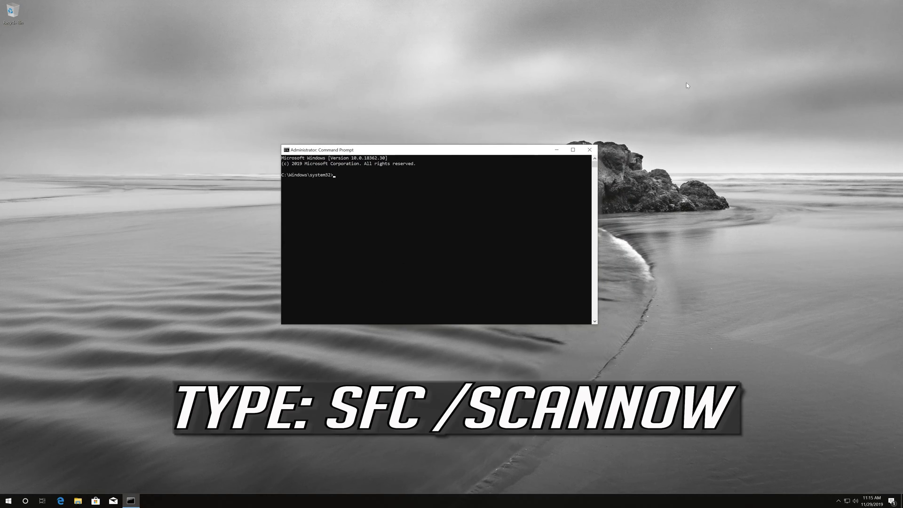
Run sfc /scannow and let the system file verification complete
{"action": "type", "text": "sfc"}
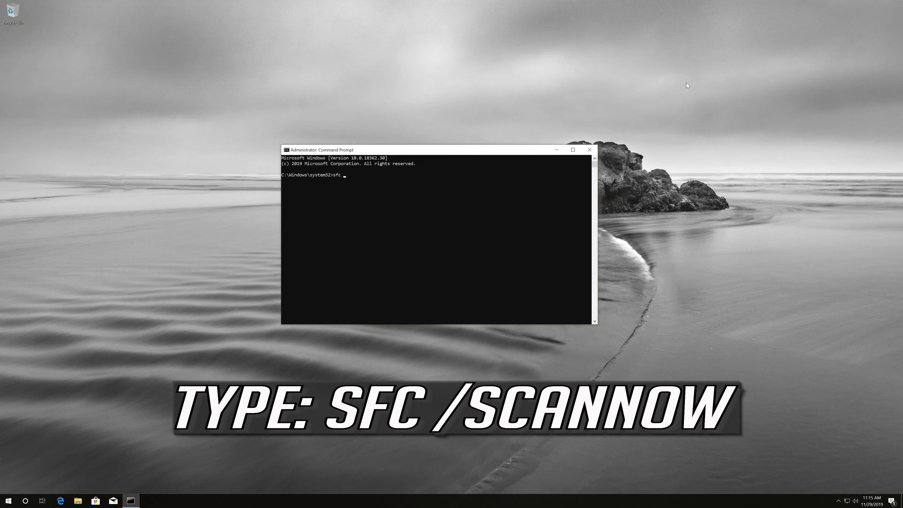
{"action": "type", "text": "/"}
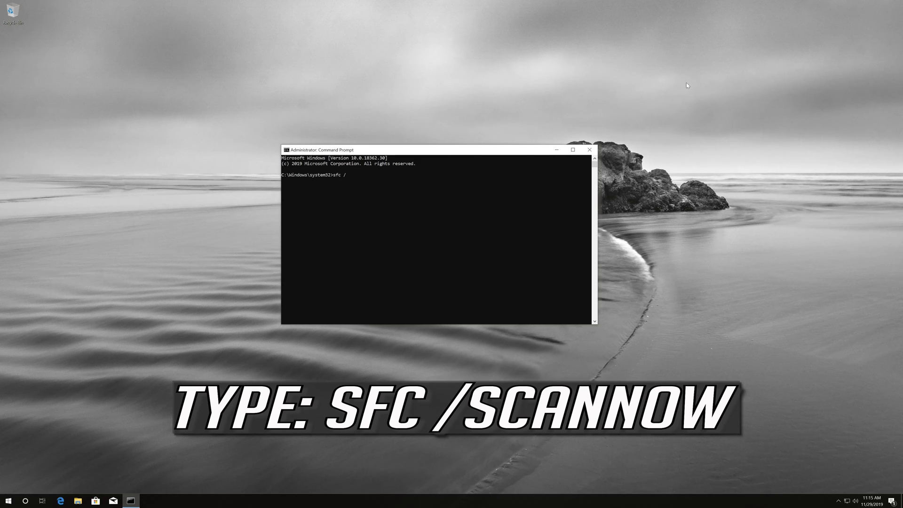
{"action": "type", "text": "sca"}
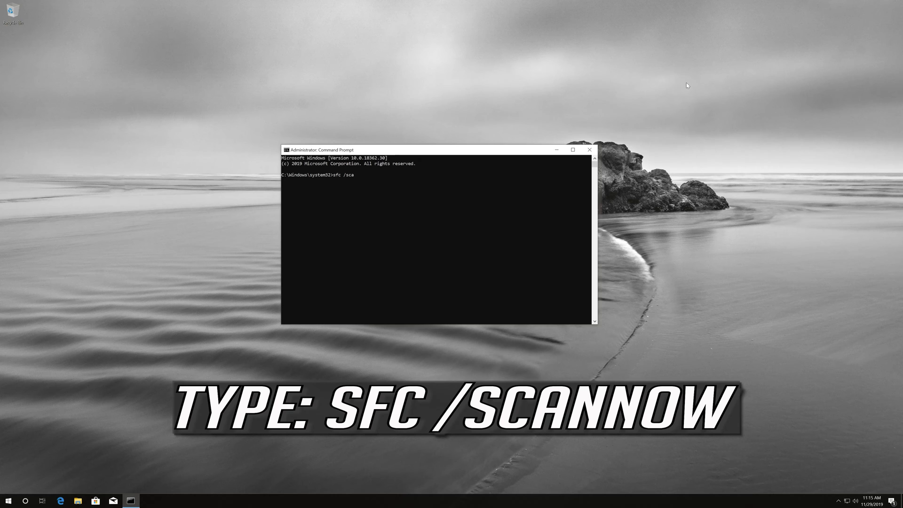
{"action": "type", "text": "nnow"}
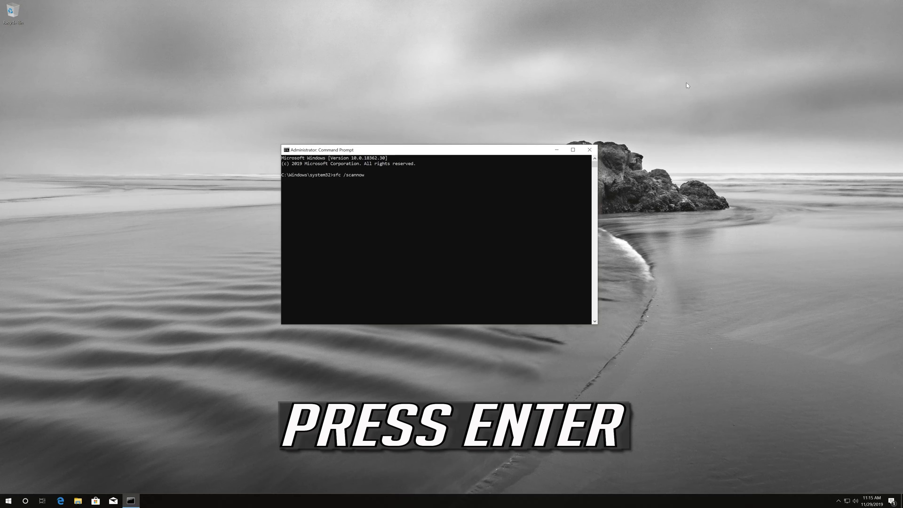
{"action": "key", "text": "enter"}
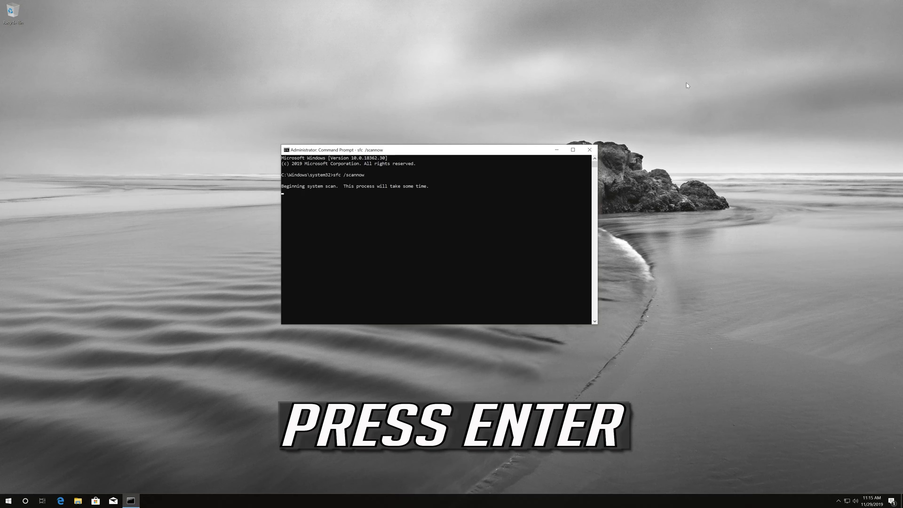
{"action": "key", "text": "enter"}
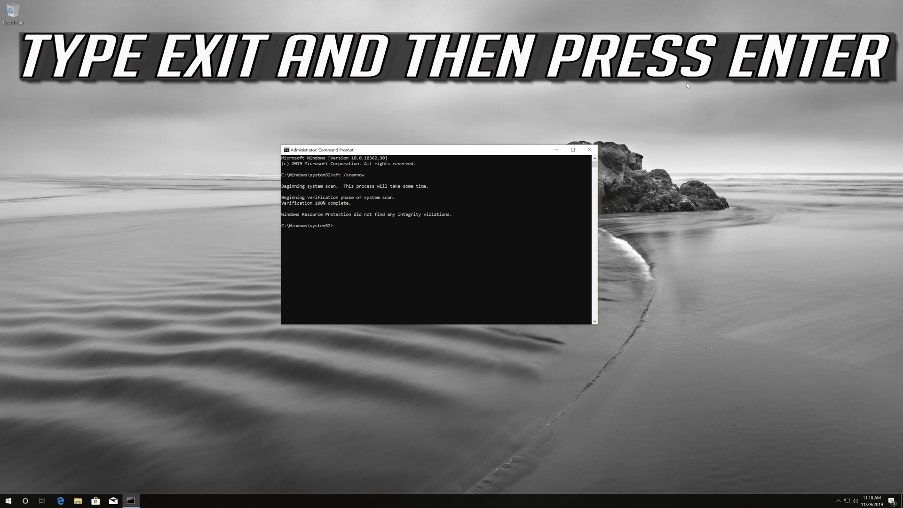
Enter the exit command at the administrator prompt after the clean sfc scan
{"action": "type", "text": "exi"}
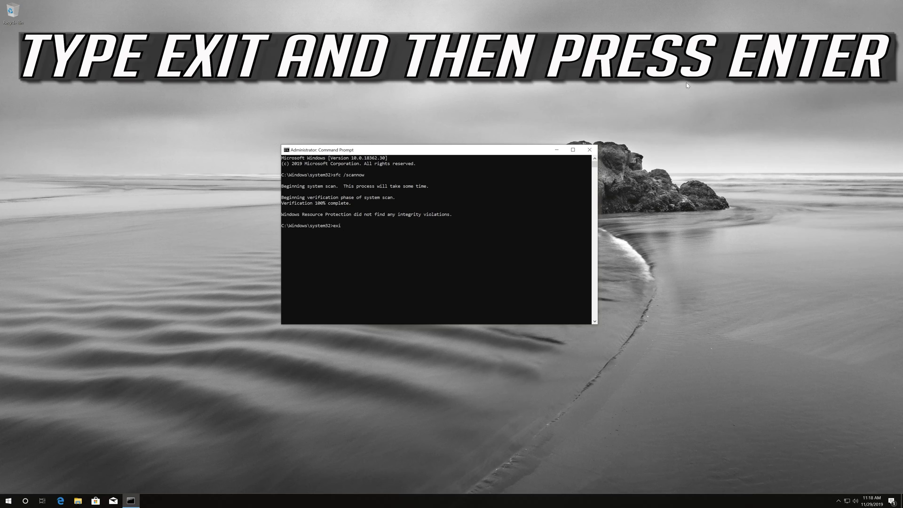
{"action": "type", "text": "t"}
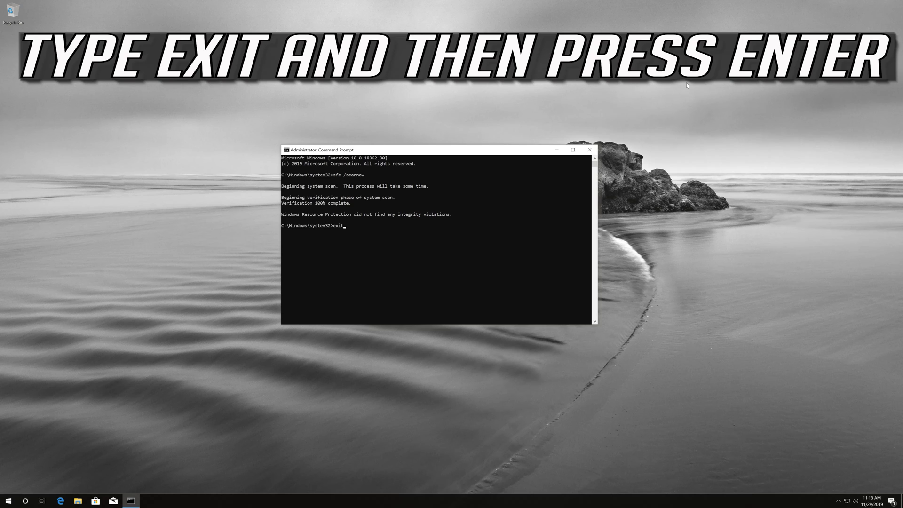